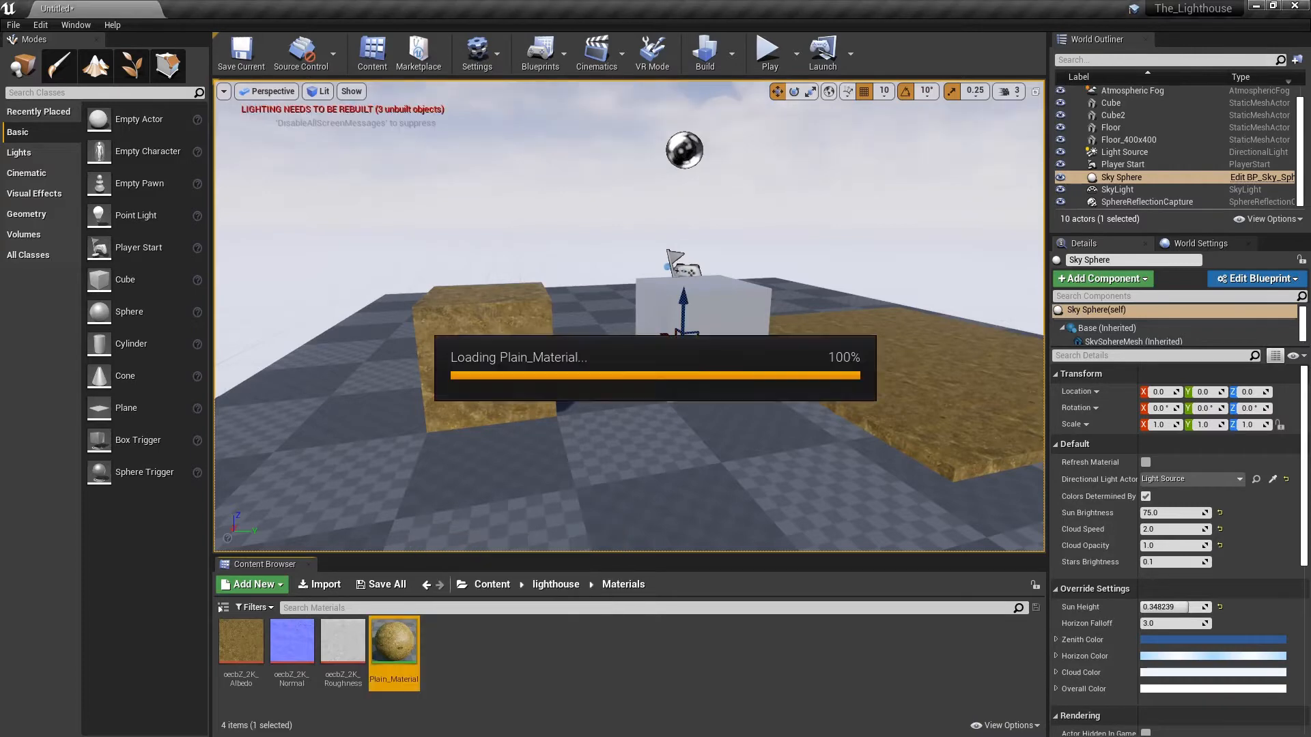
- Open Plain_Material from the Content Browser in the Material Editor
double_click(393, 640)
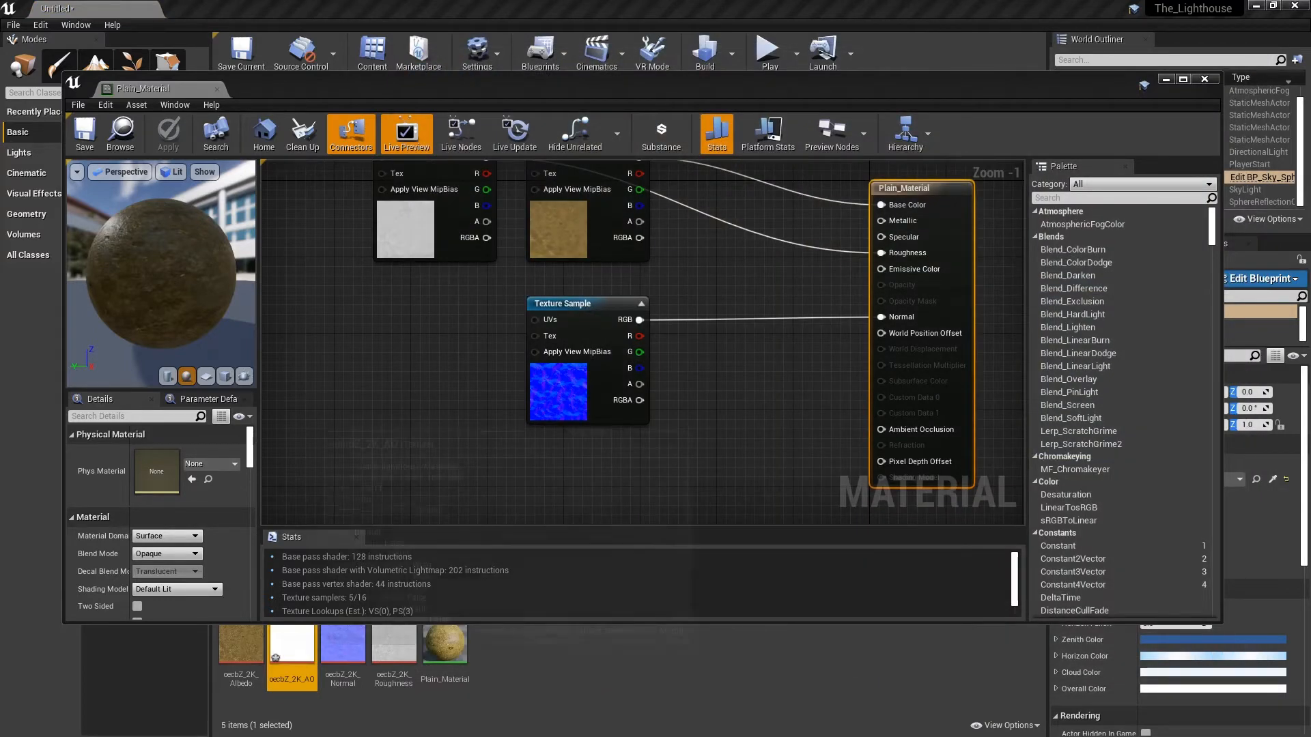
mouse_move(292, 647)
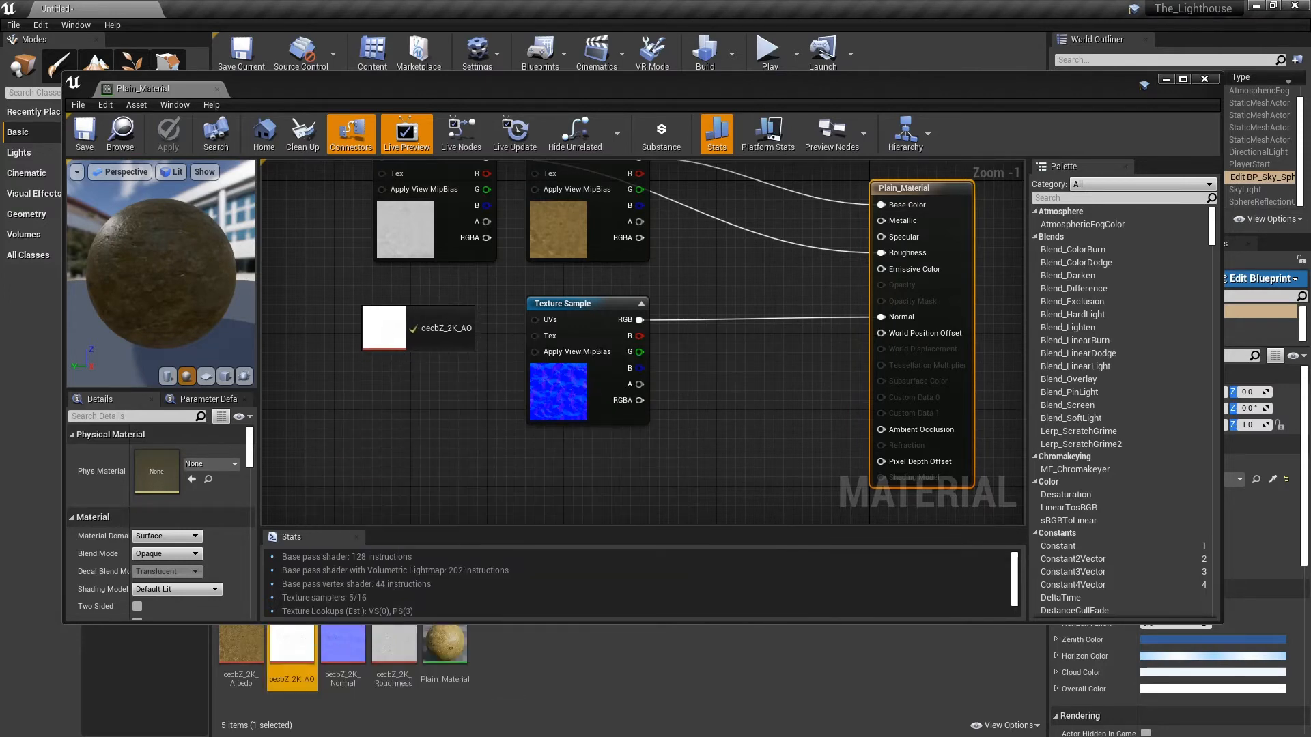
- Place the oecbZ_2K_AO ambient occlusion texture sample into Plain_Material's graph
left_click(434, 304)
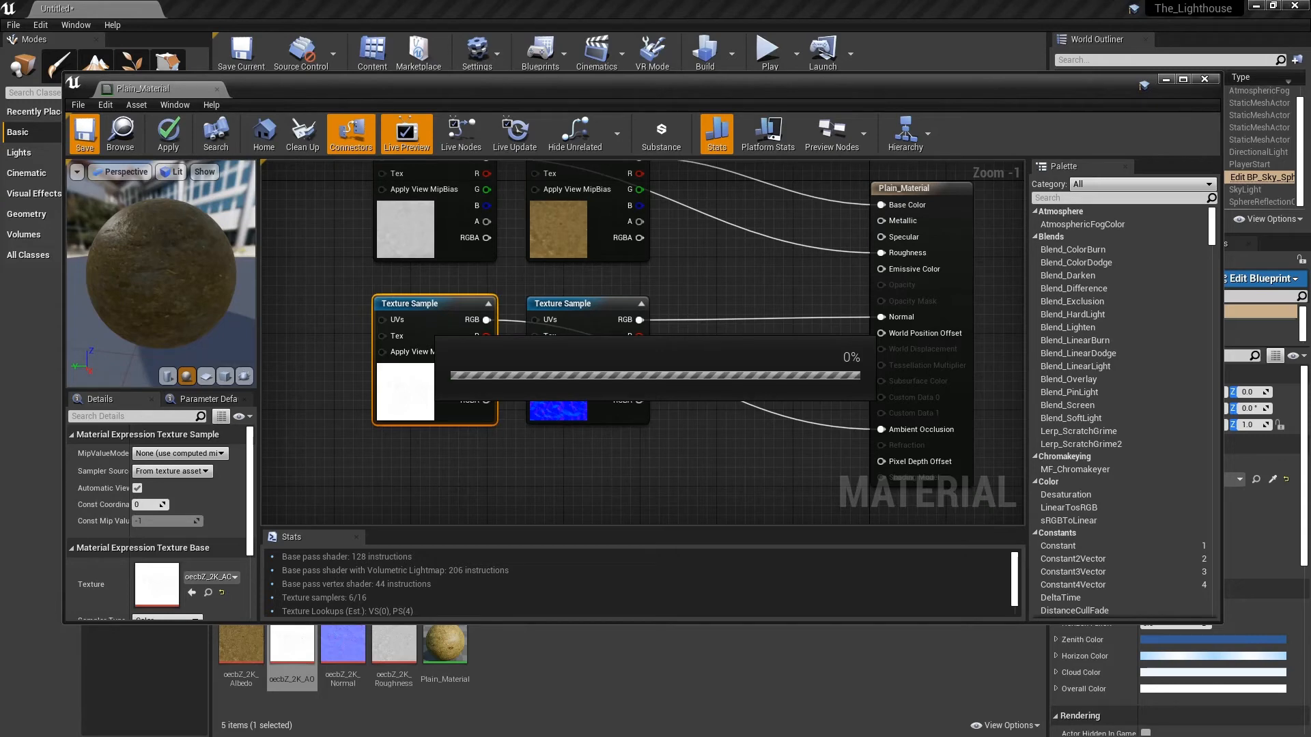
- Save the updated Plain_Material from the Material Editor toolbar
left_click(85, 130)
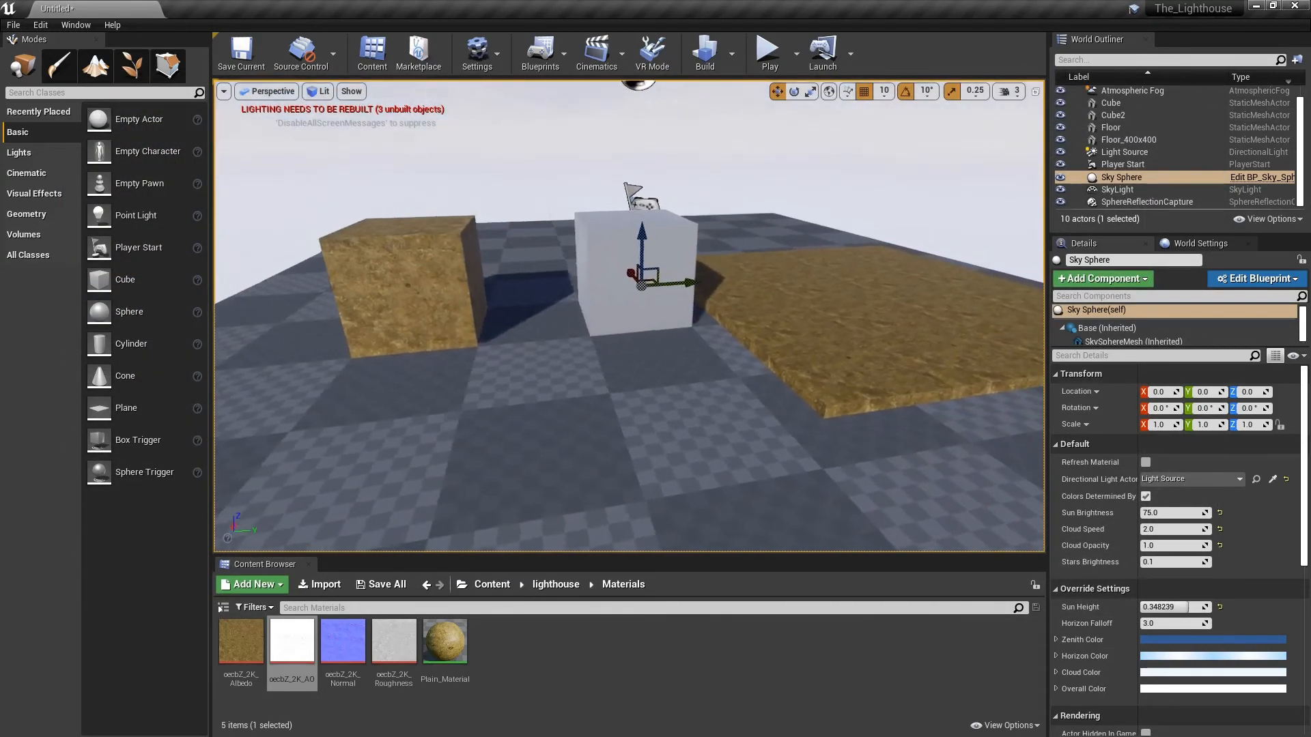
left_click(1128, 139)
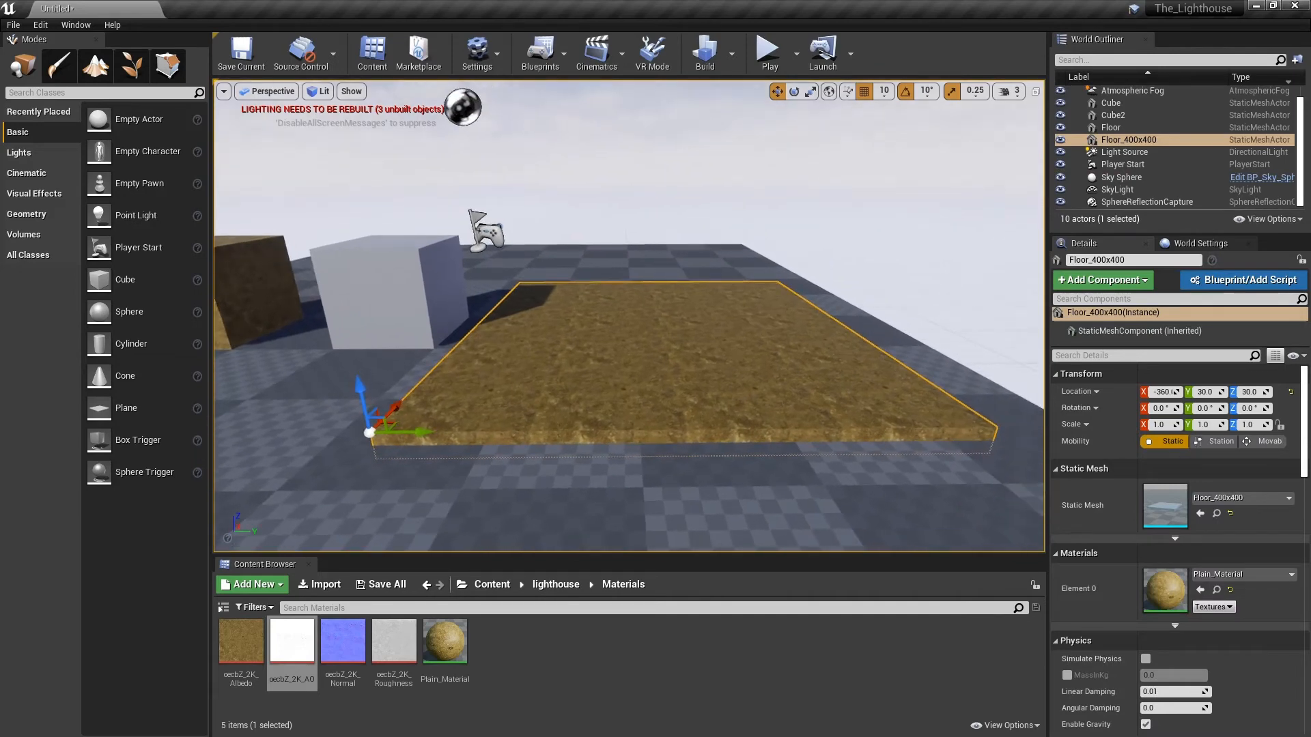
left_click(1002, 91)
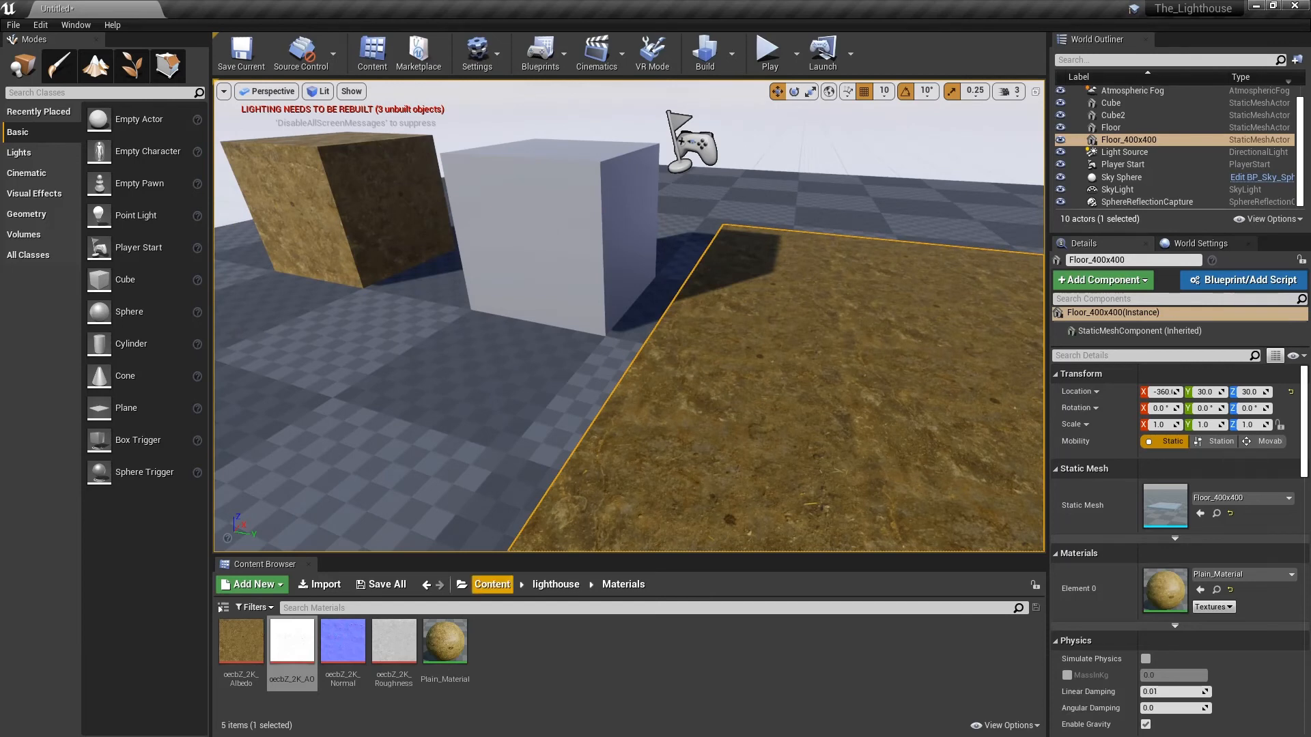
mouse_move(445, 641)
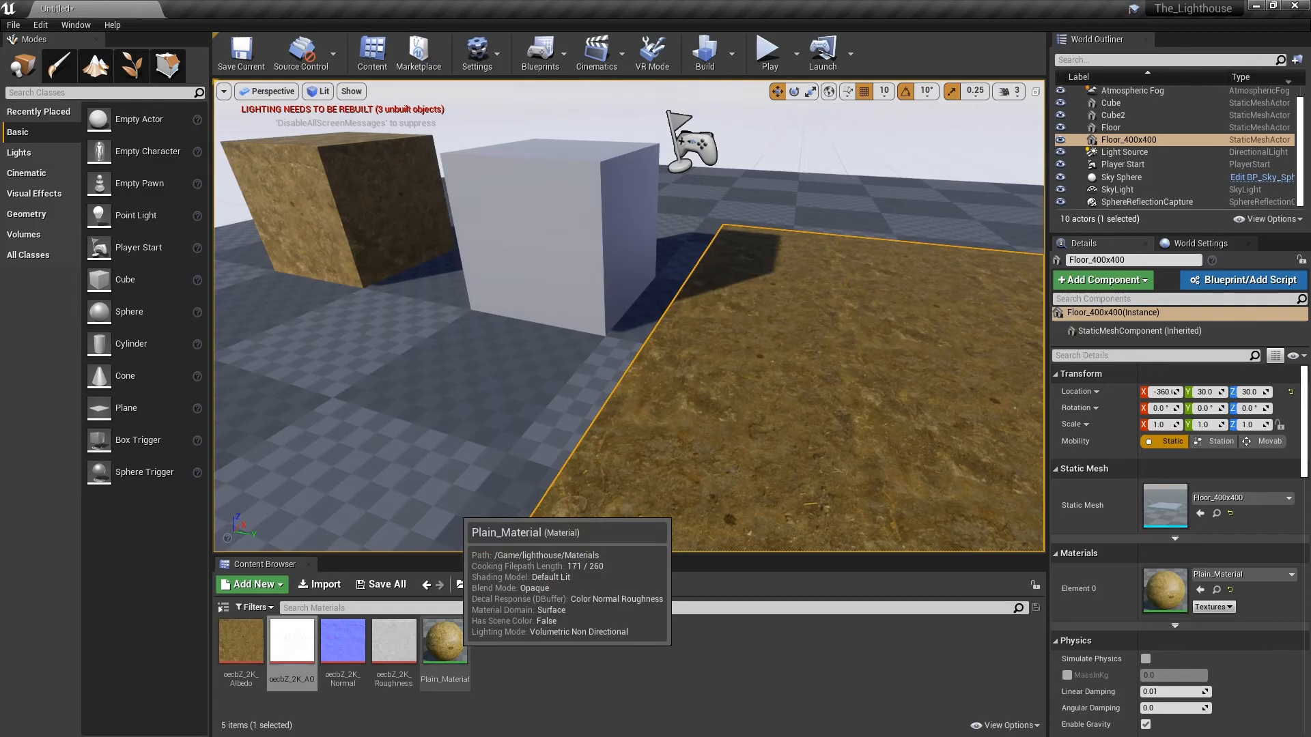